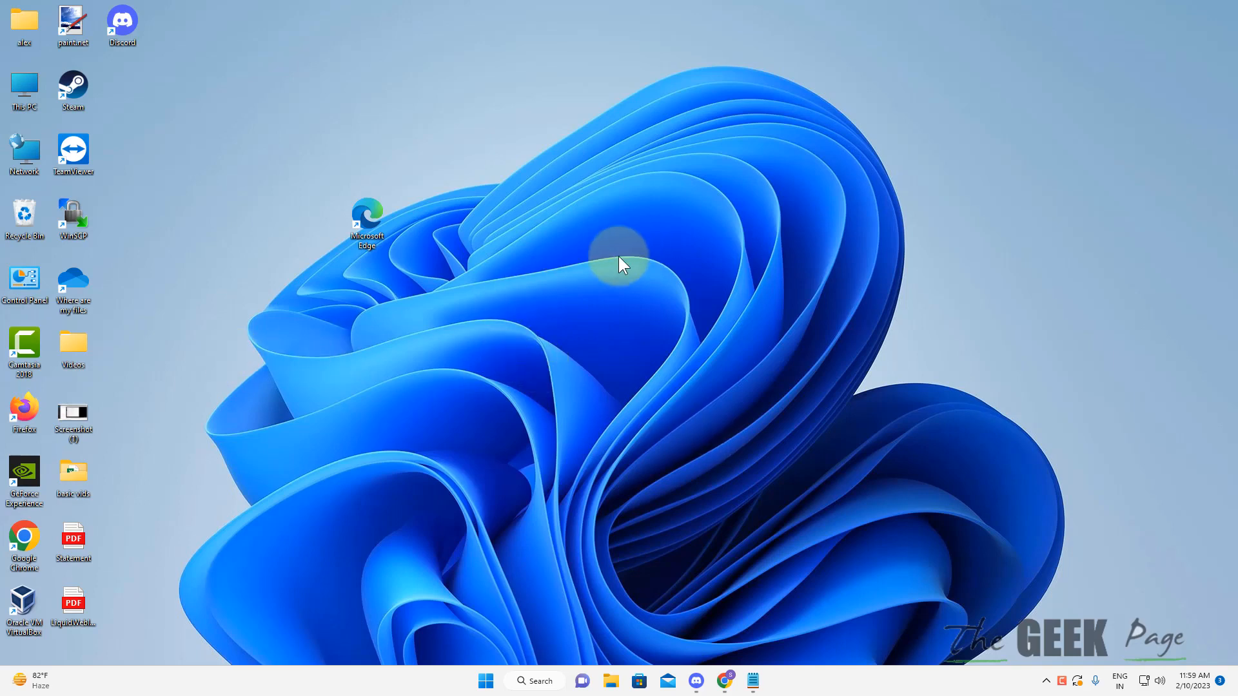
mouse_move(591, 267)
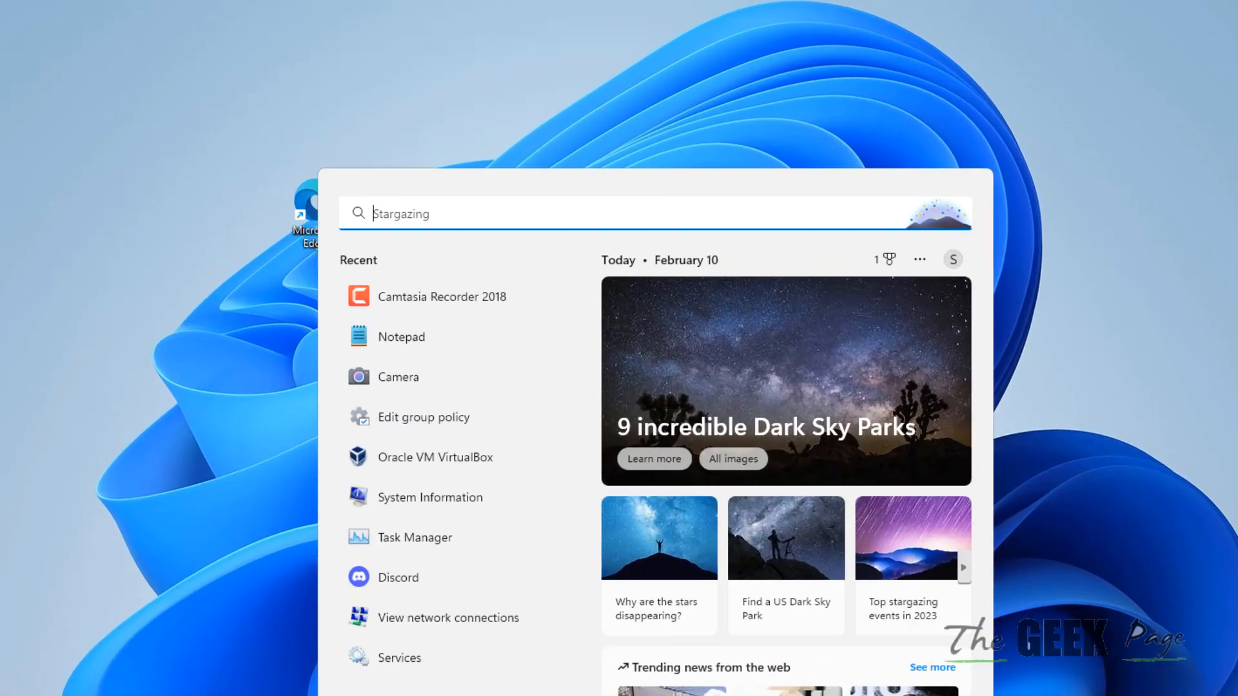
Search Start for 'powershell' and bring up Windows PowerShell's launch options
type("powershell")
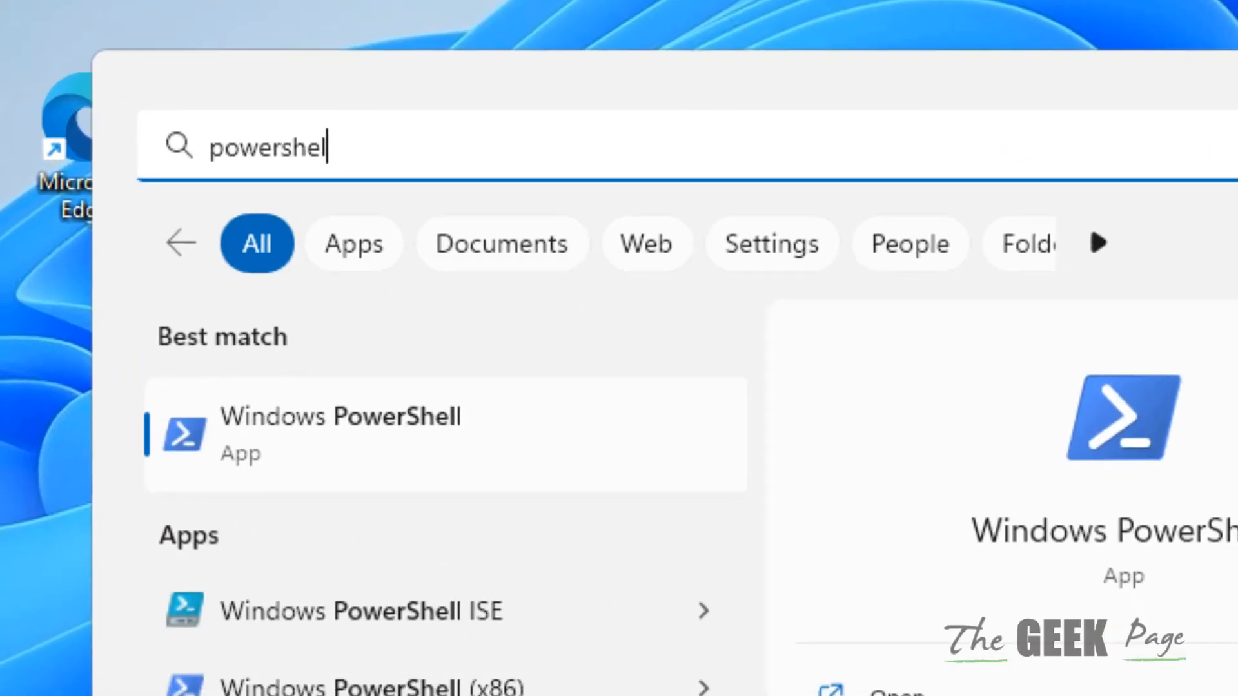
right_click(339, 435)
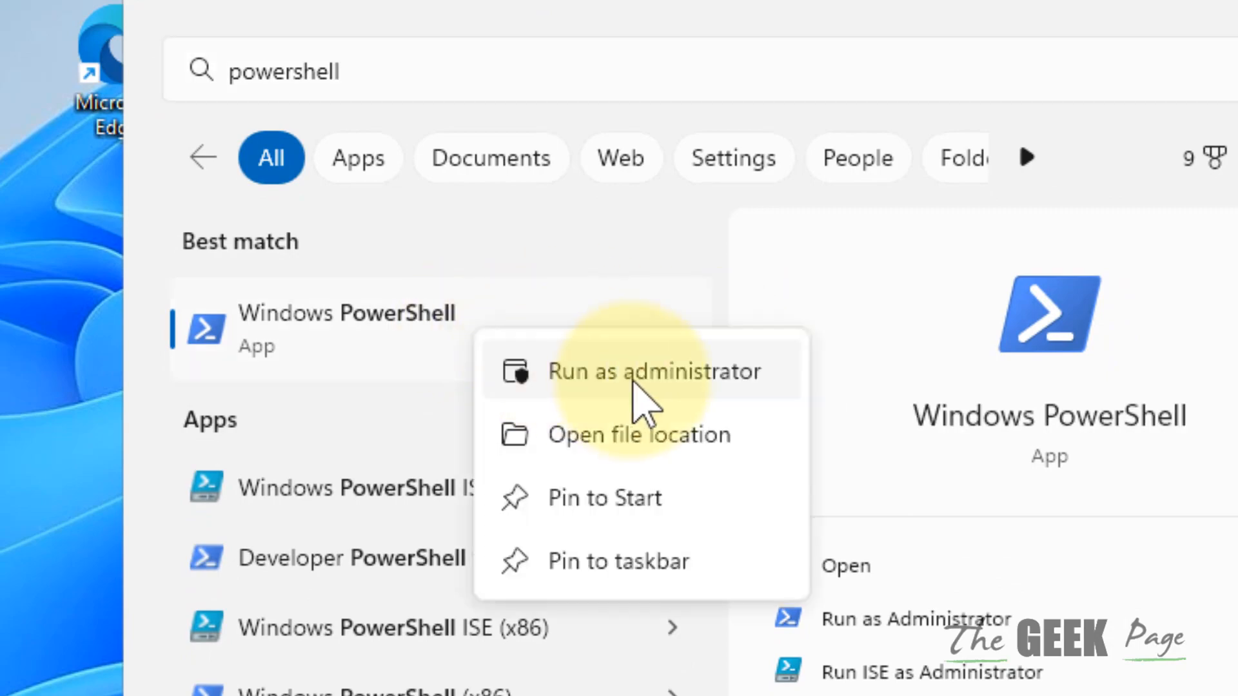
Launch PowerShell as administrator and run Set-ExecutionPolicy Unrestricted, answering A for all
left_click(655, 371)
type("Set-ExecutionPolicy Unrestricted")
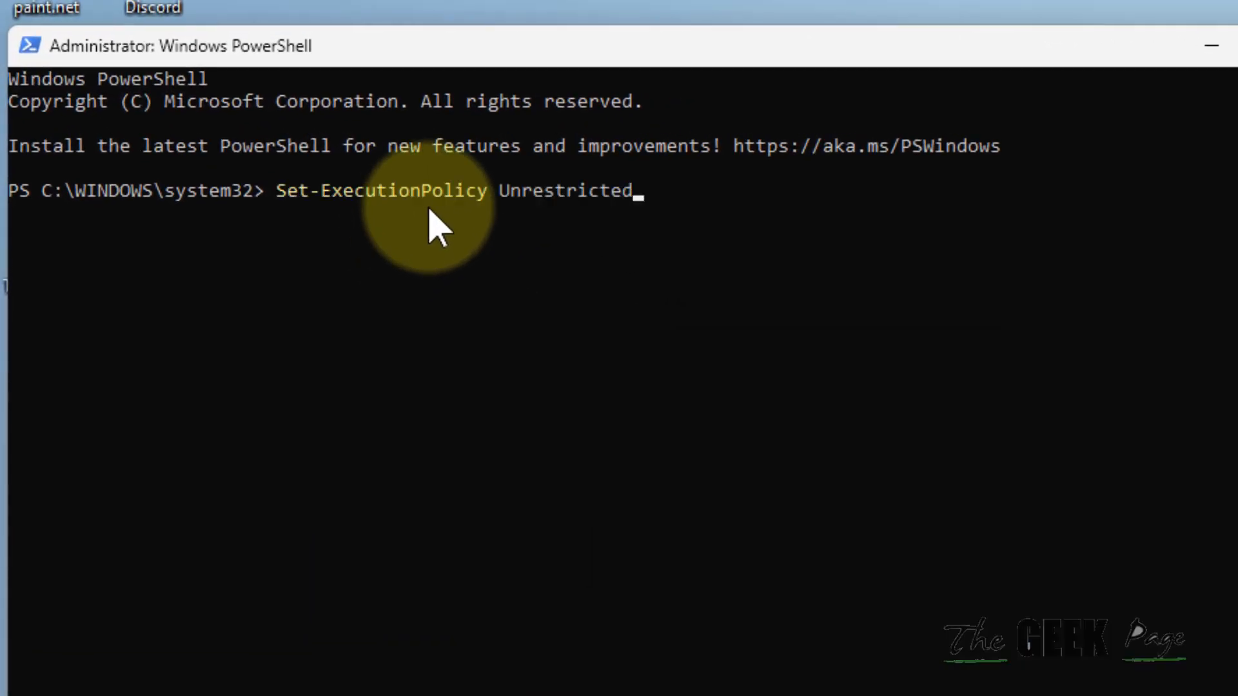
key("Enter")
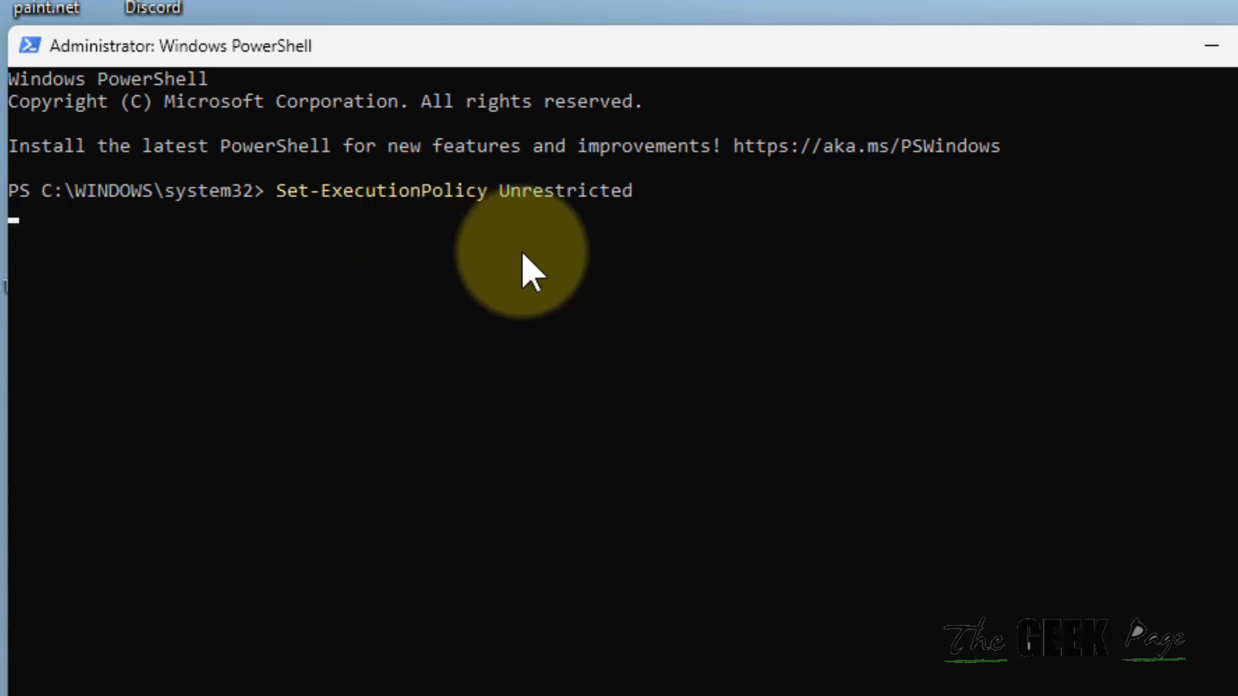
key("enter")
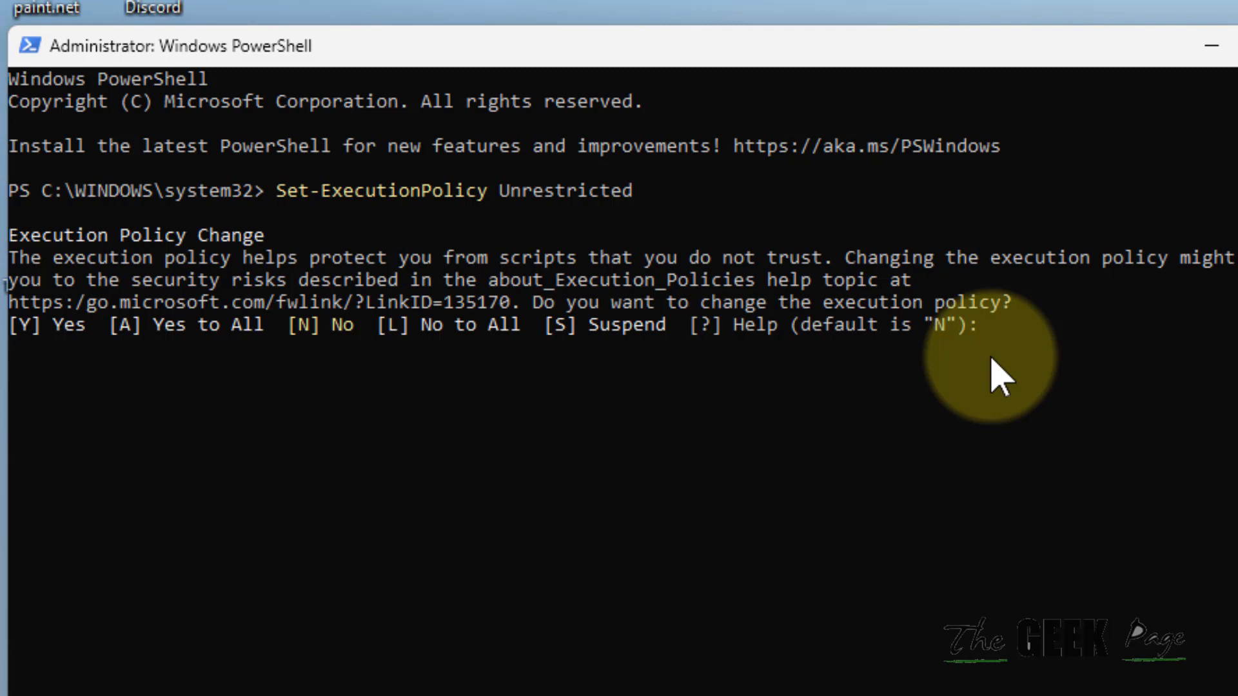
type("A")
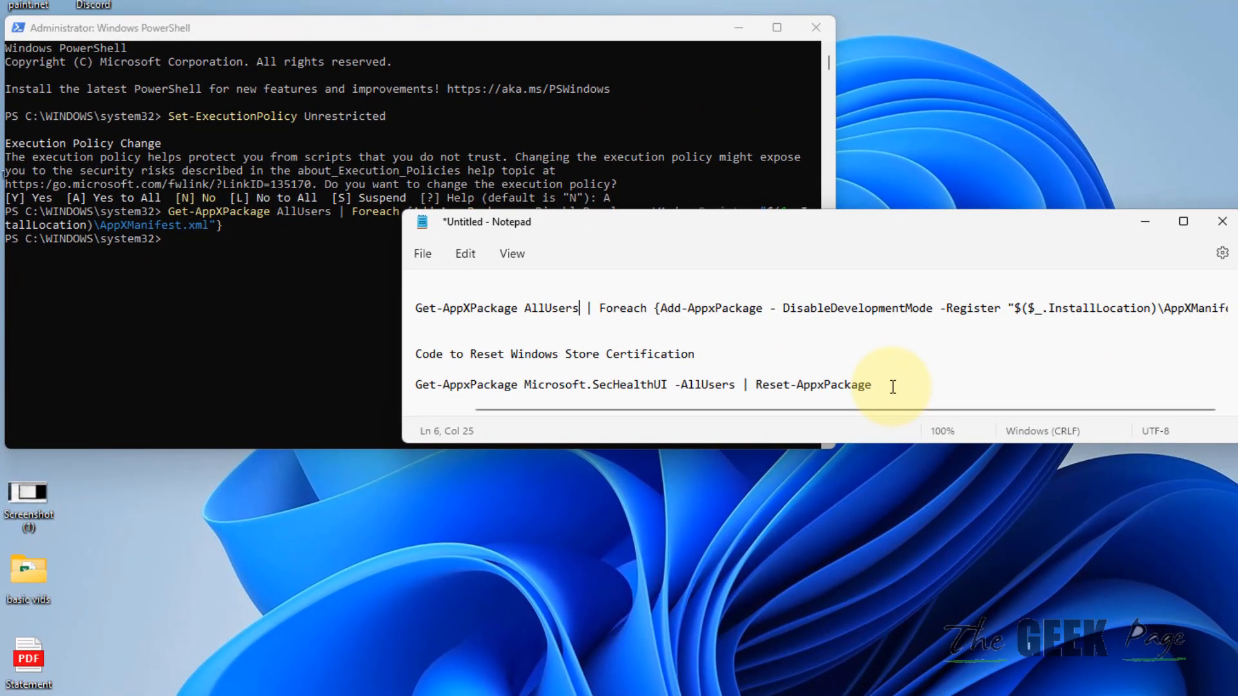
Run Get-AppxPackage Microsoft.SecHealthUI -AllUsers | Reset-AppxPackage, then check Windows Security opens
left_click_drag(873, 384, 414, 384)
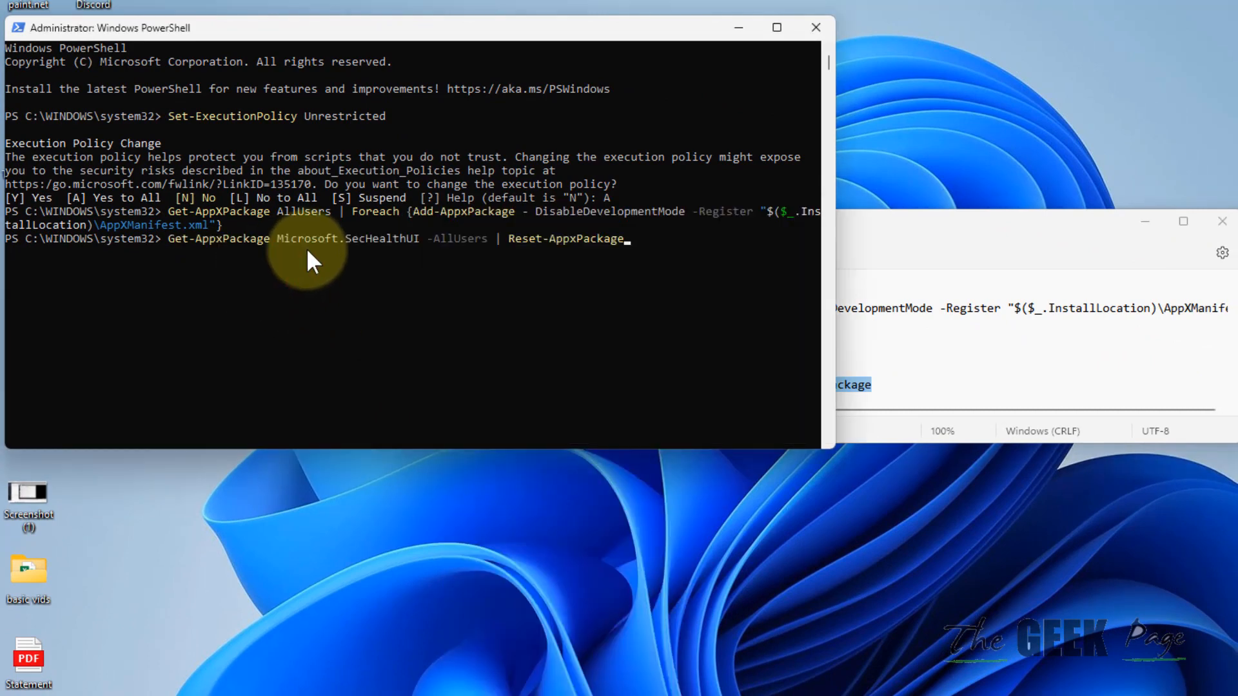
key("enter")
type("windows def")
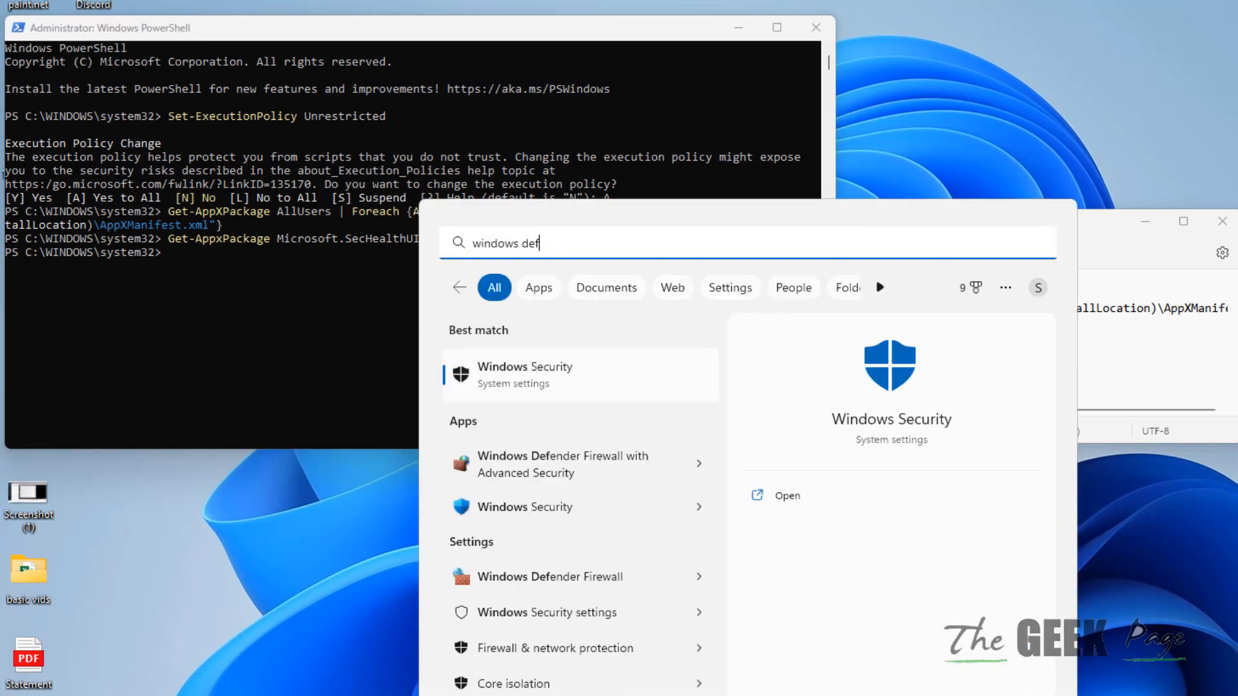
left_click(564, 463)
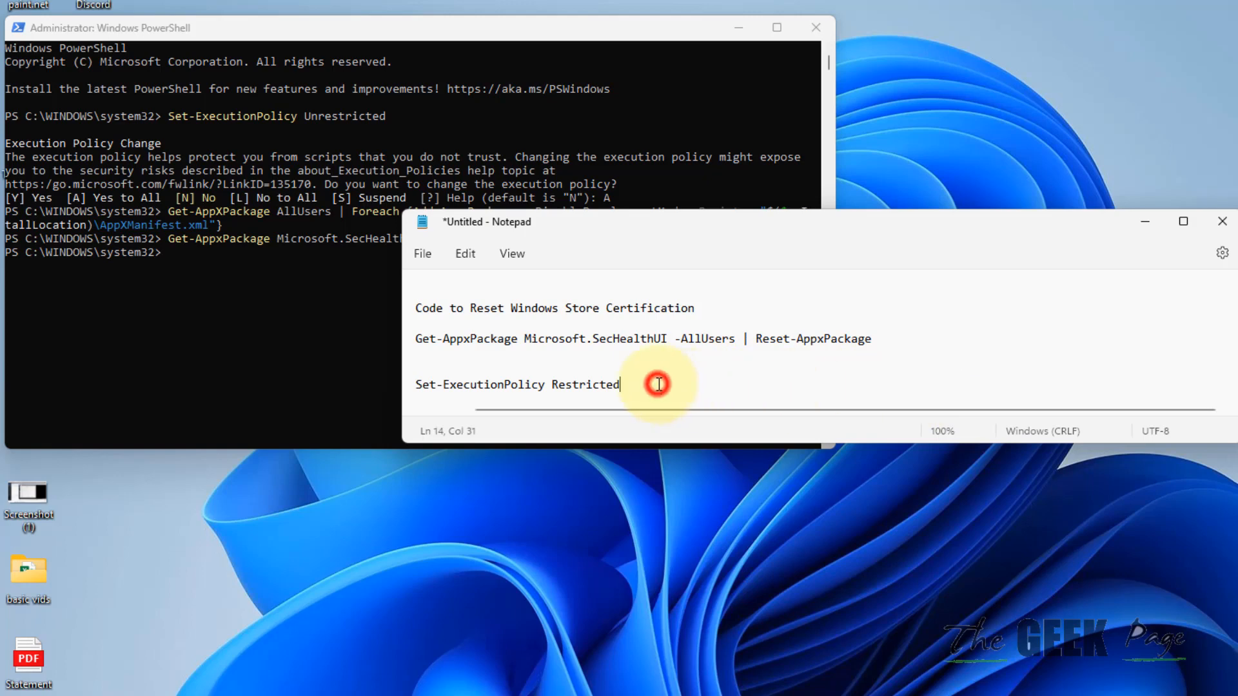
Run Set-ExecutionPolicy Restricted and answer A to restore the policy for all
right_click(658, 384)
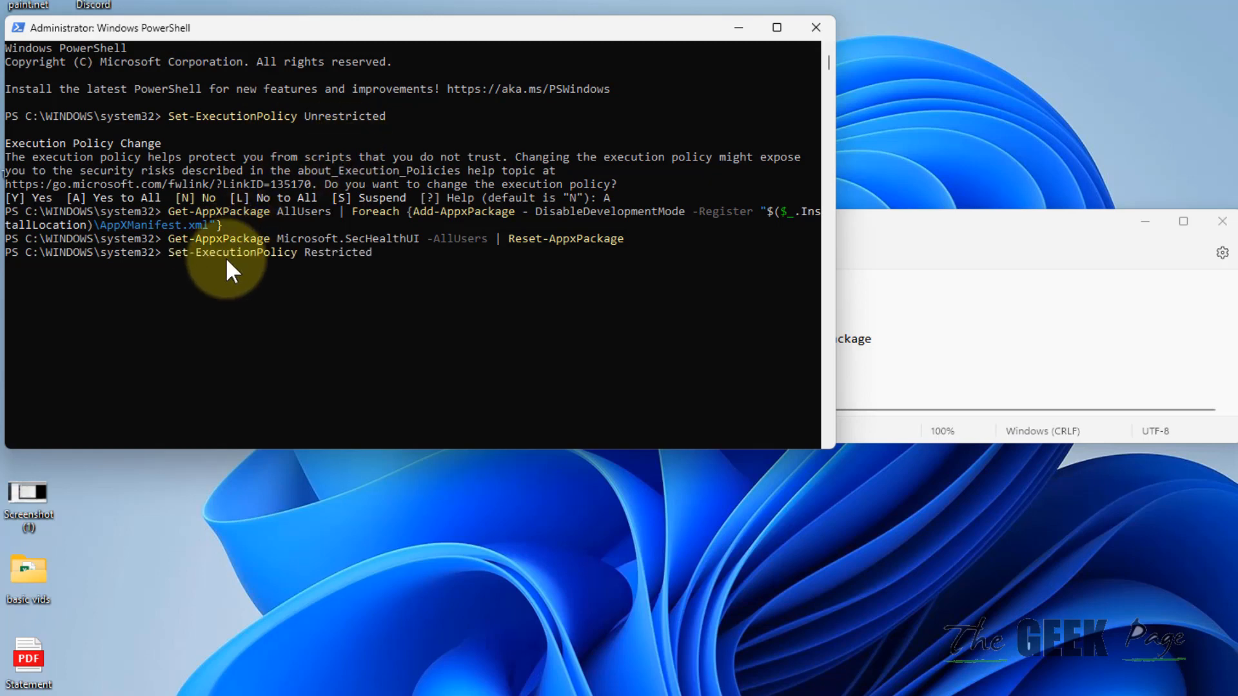
key("enter")
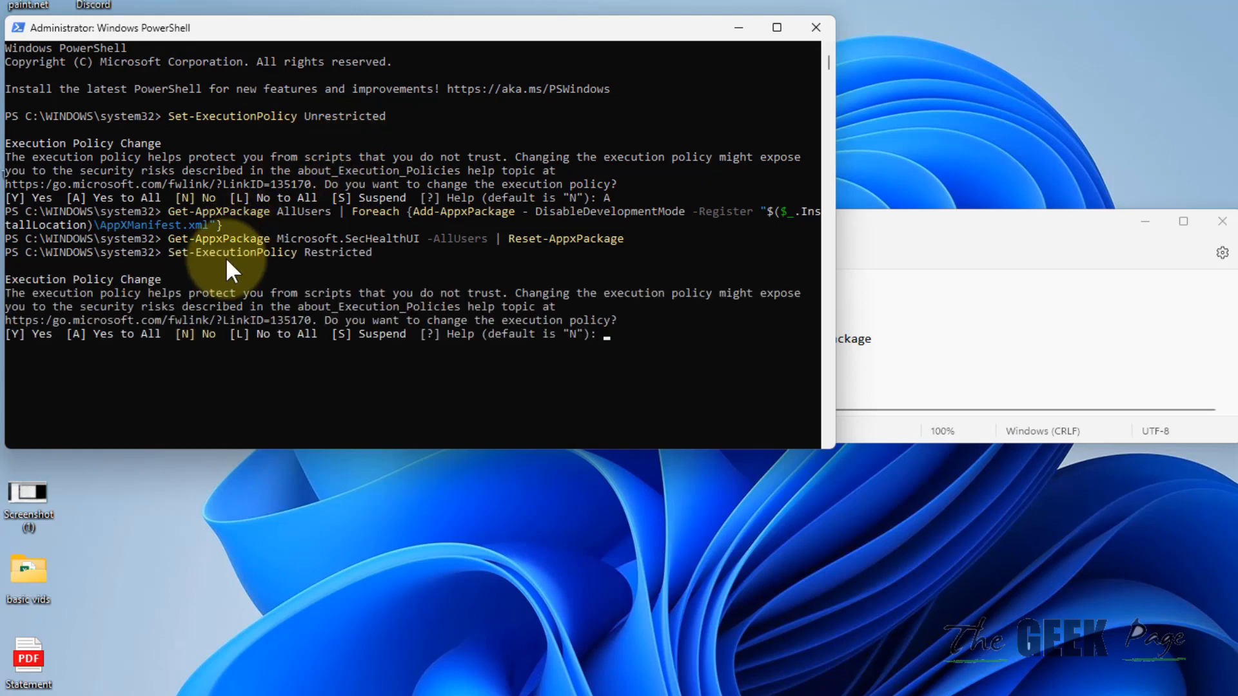
type("A")
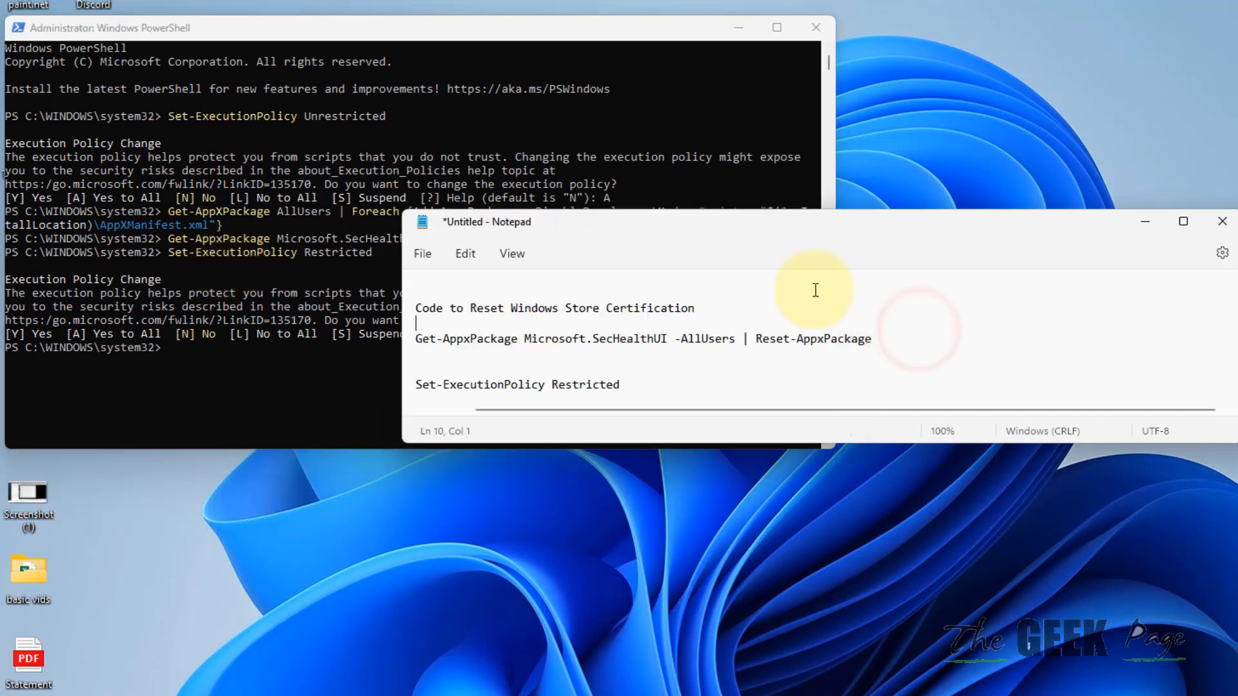
scroll("down", 3)
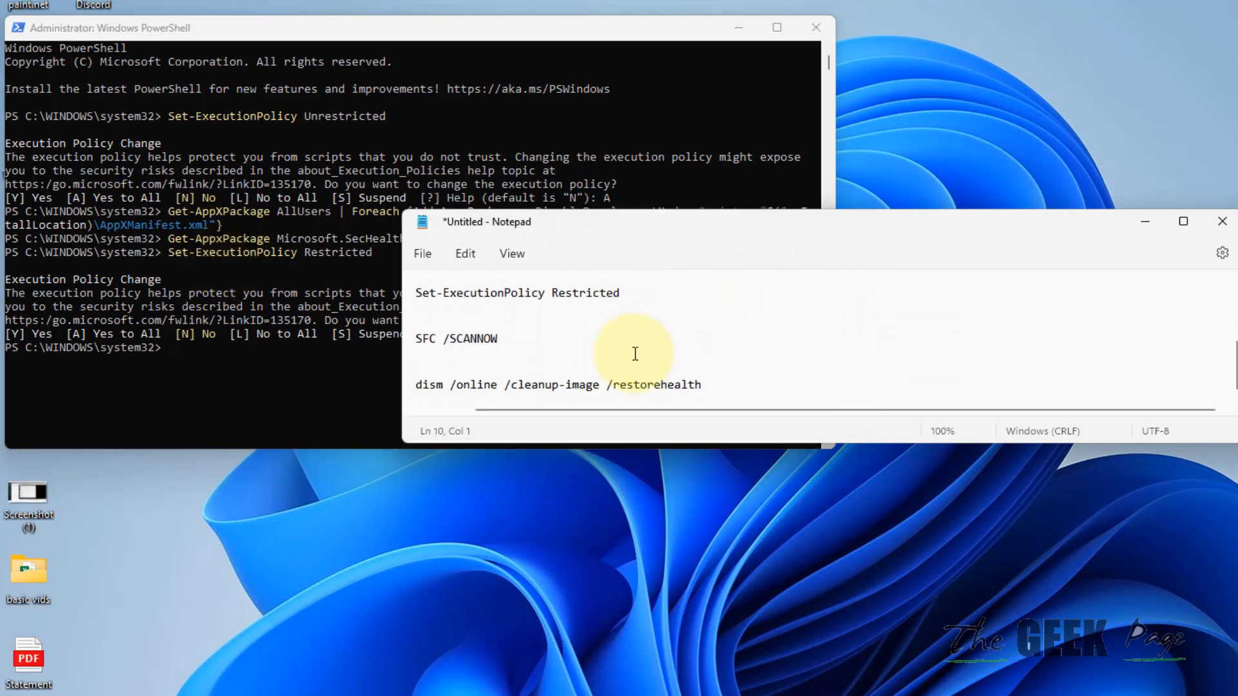
mouse_move(817, 27)
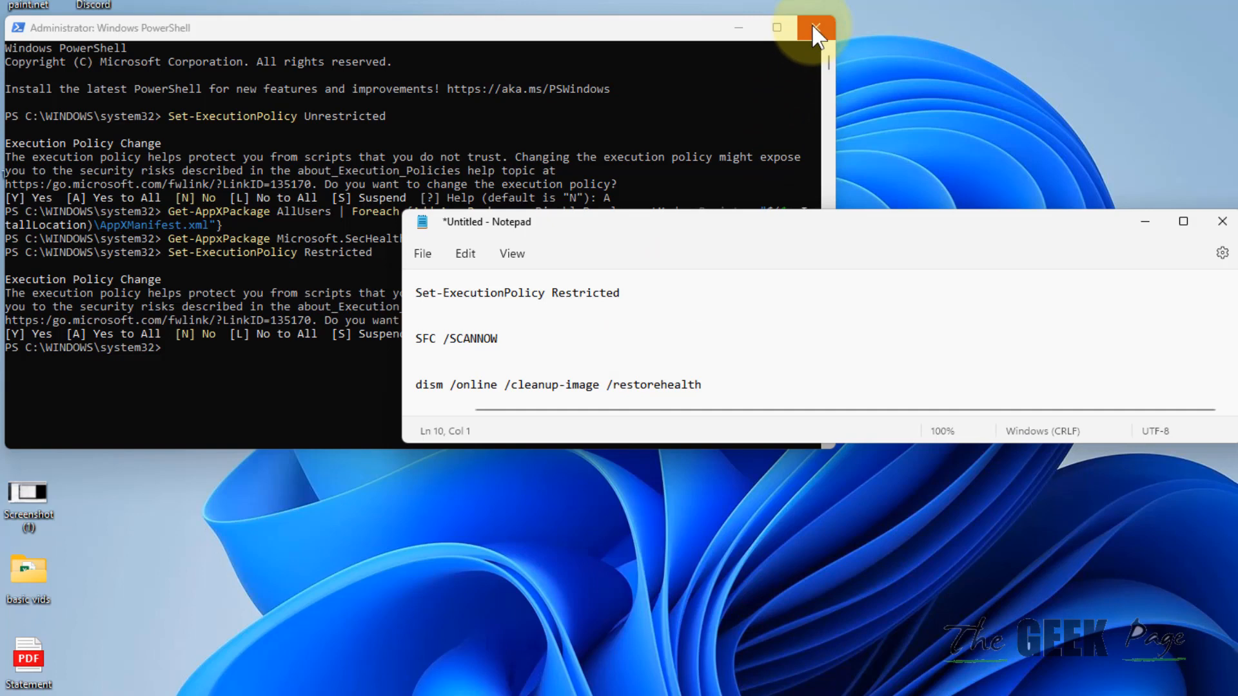
Close PowerShell, download and run the Windows Security troubleshooter, then close it when finished
left_click(816, 27)
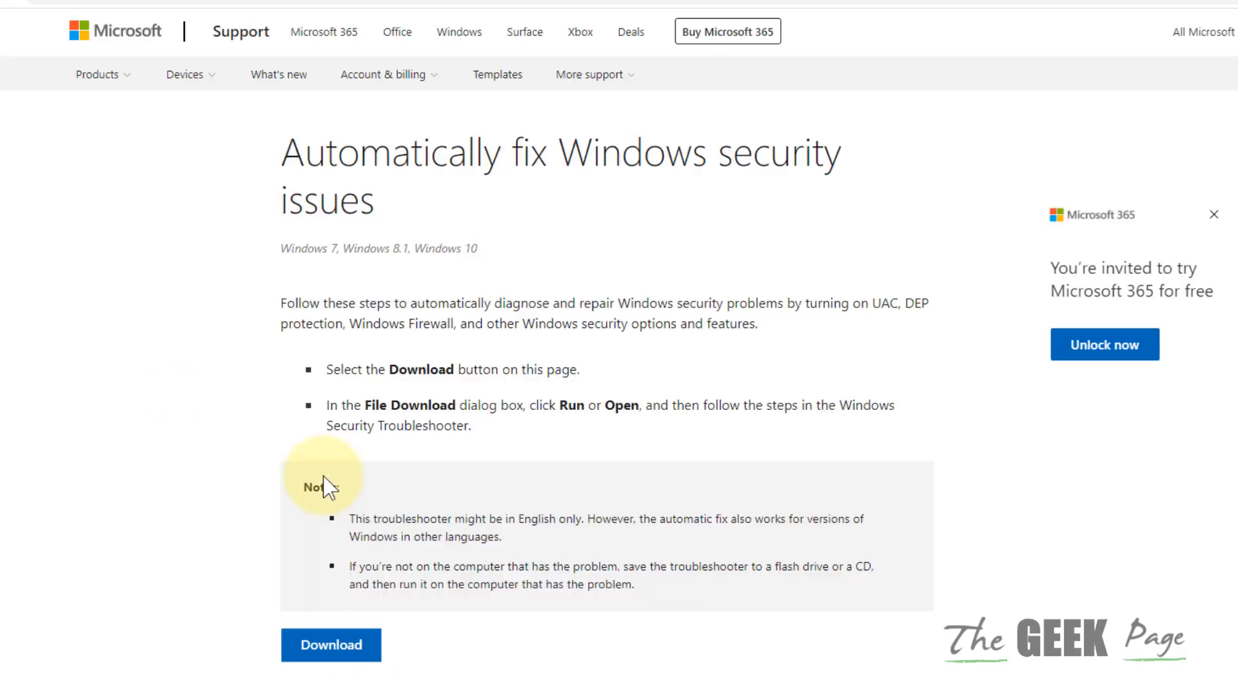
mouse_move(608, 383)
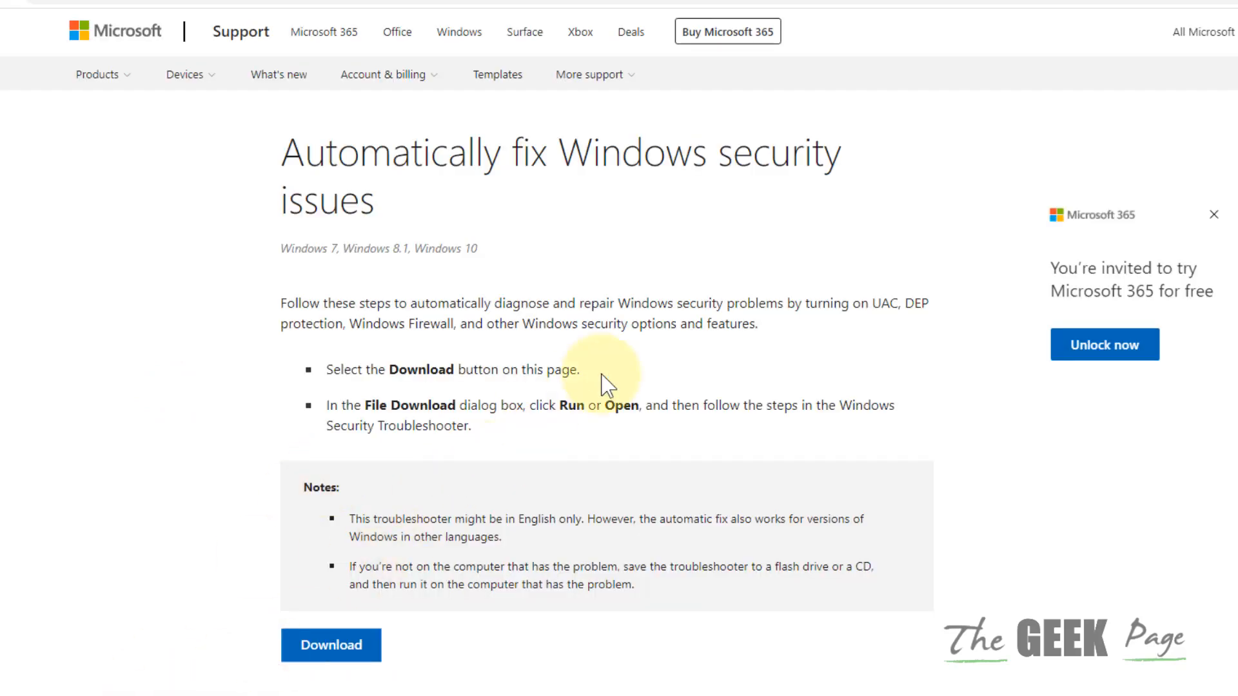
left_click(331, 644)
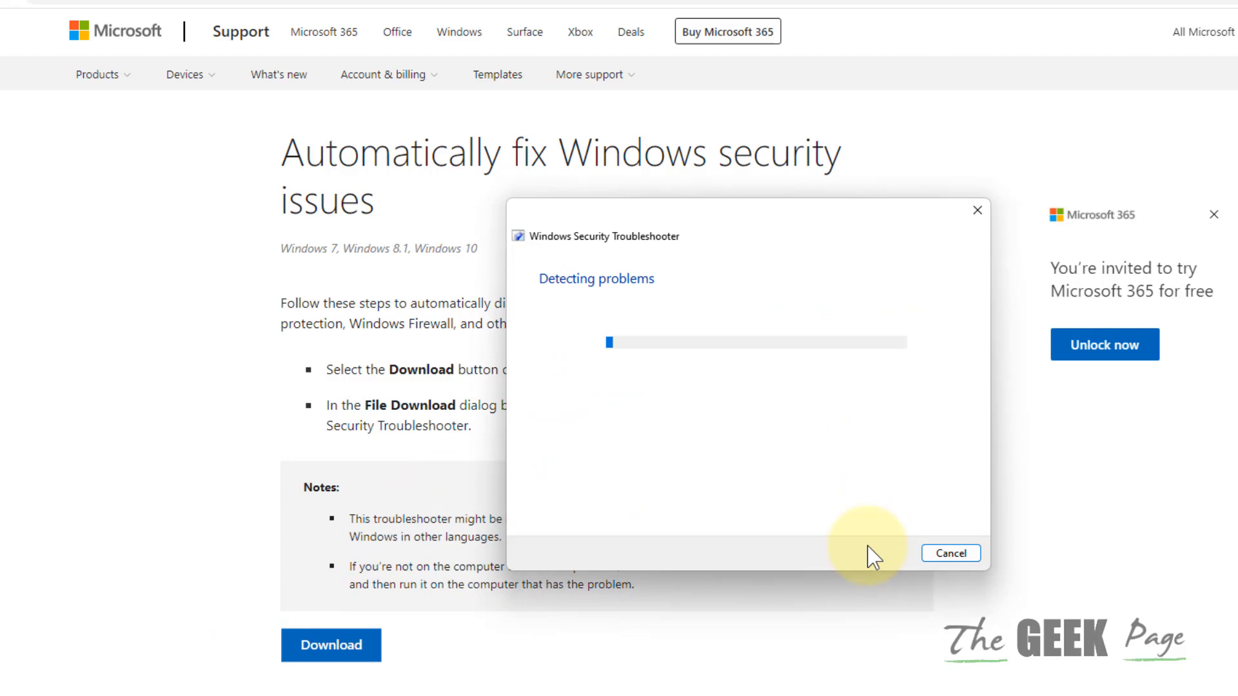
mouse_move(550, 368)
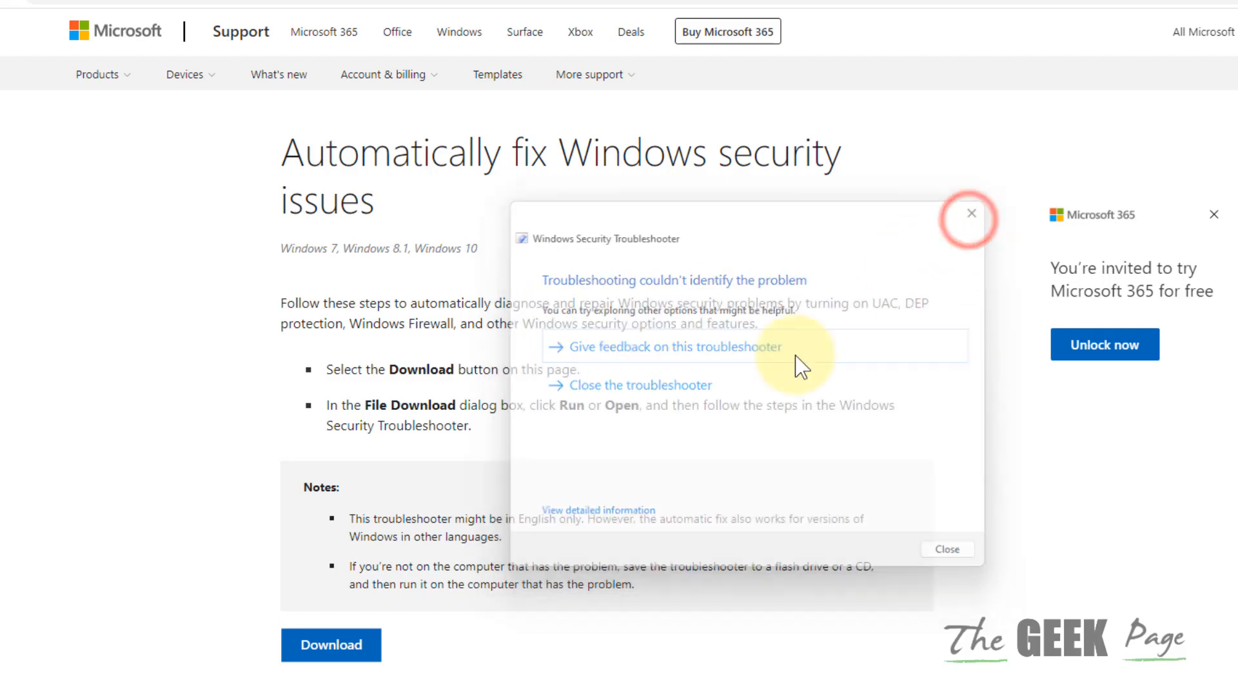
left_click(971, 213)
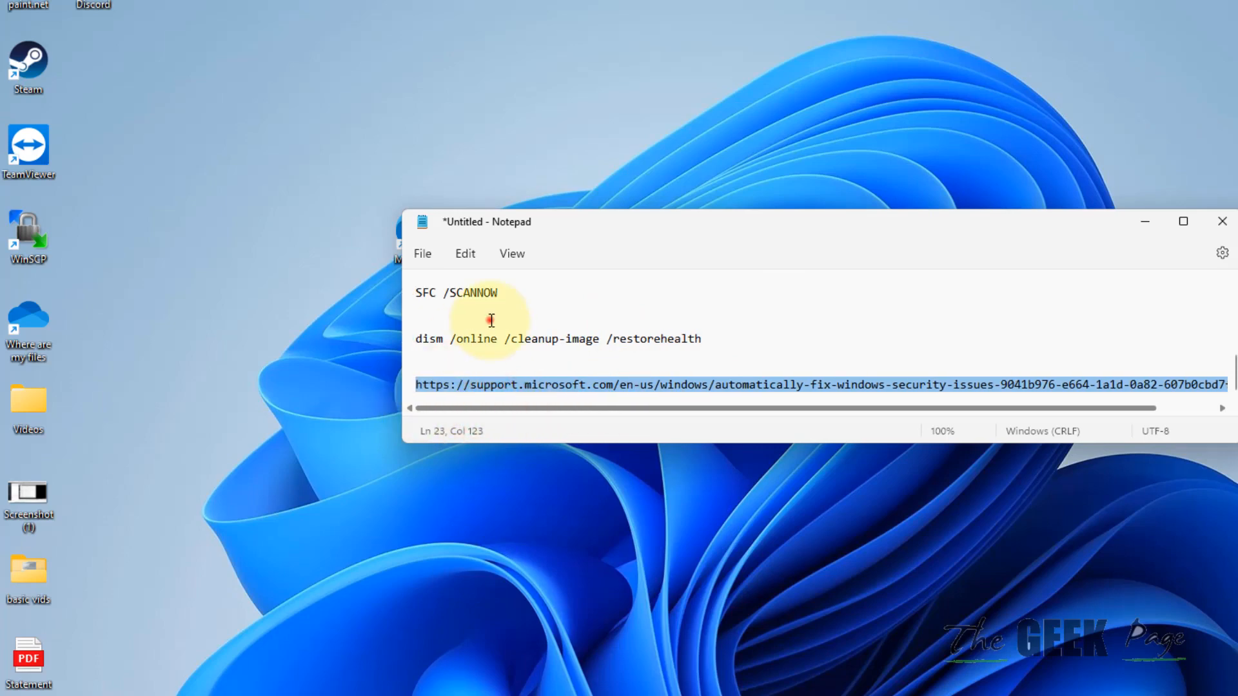
Launch Command Prompt as administrator and start sfc /scannow
left_click_drag(416, 293, 701, 339)
type("command")
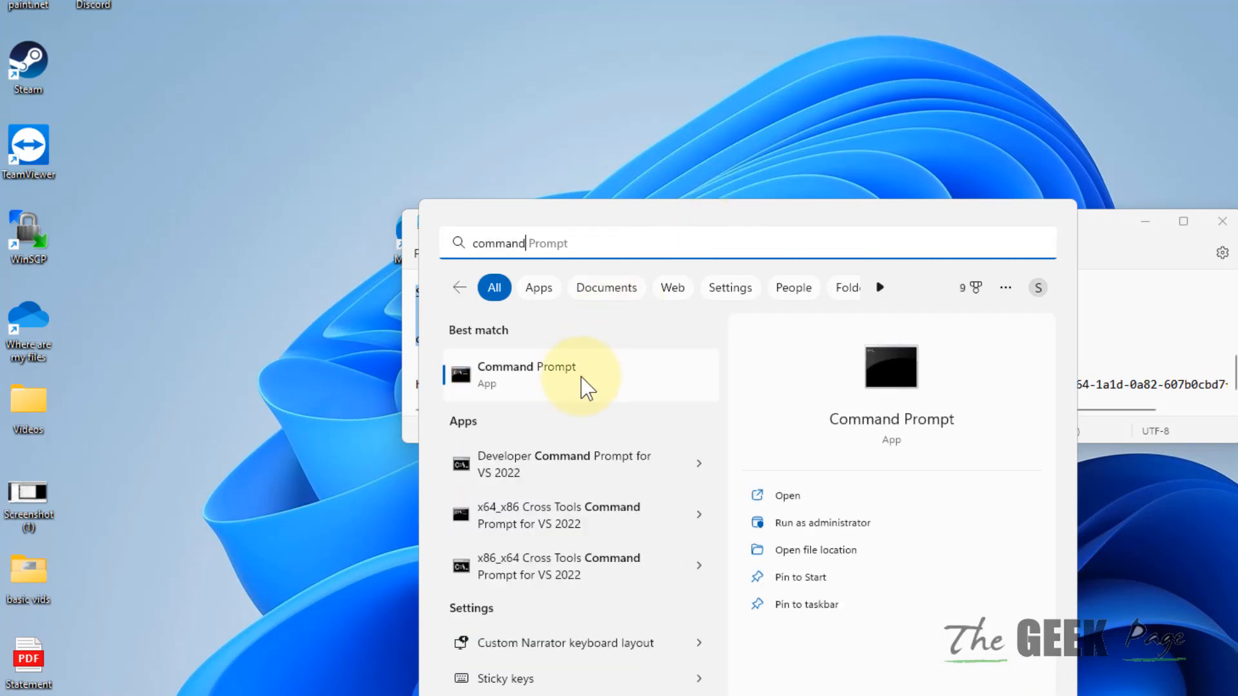
right_click(527, 375)
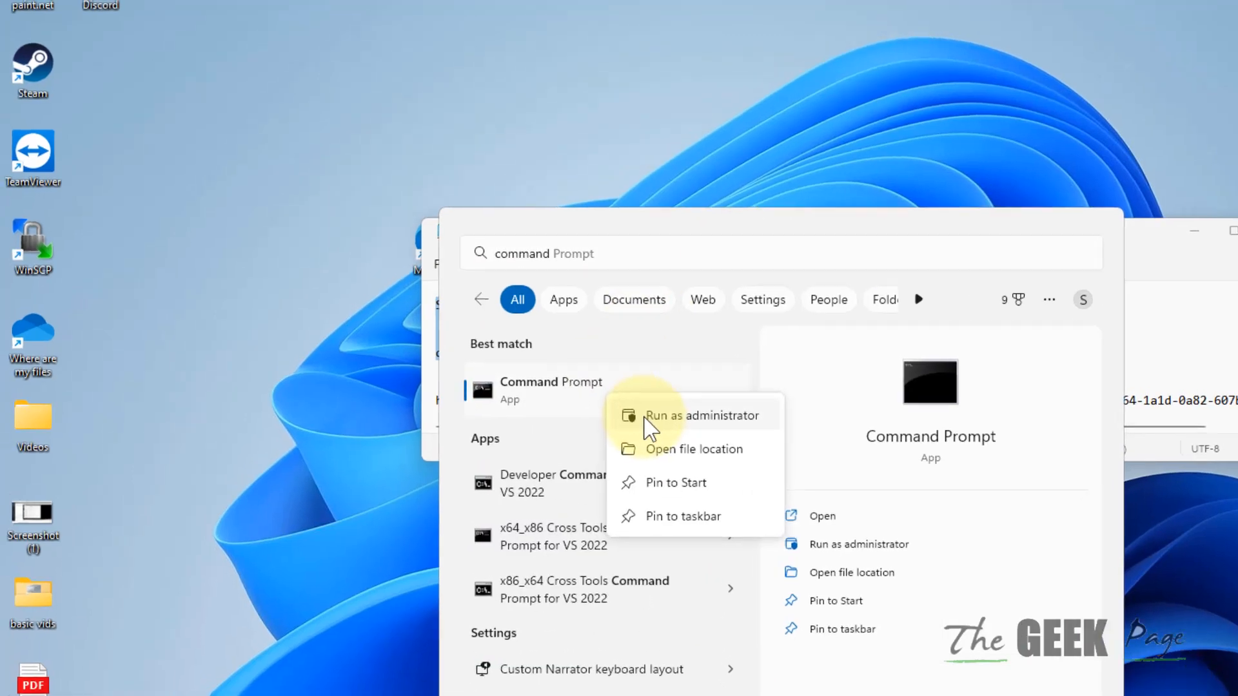
left_click(699, 415)
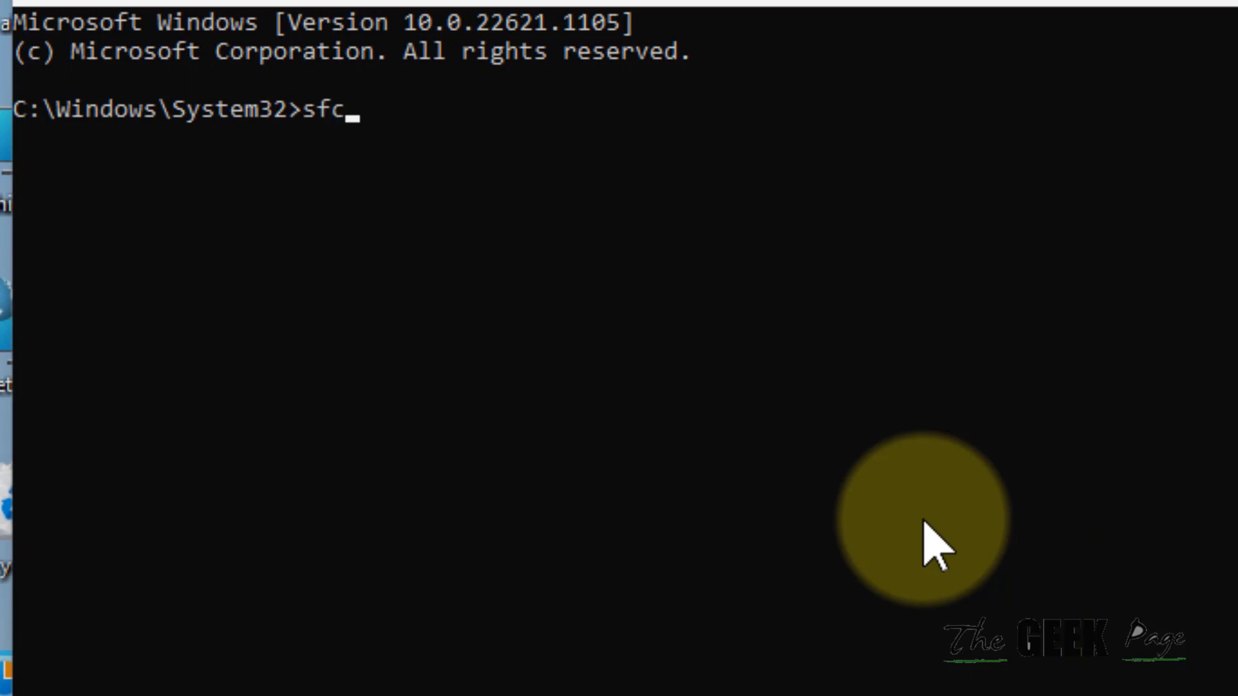
type("/scannow")
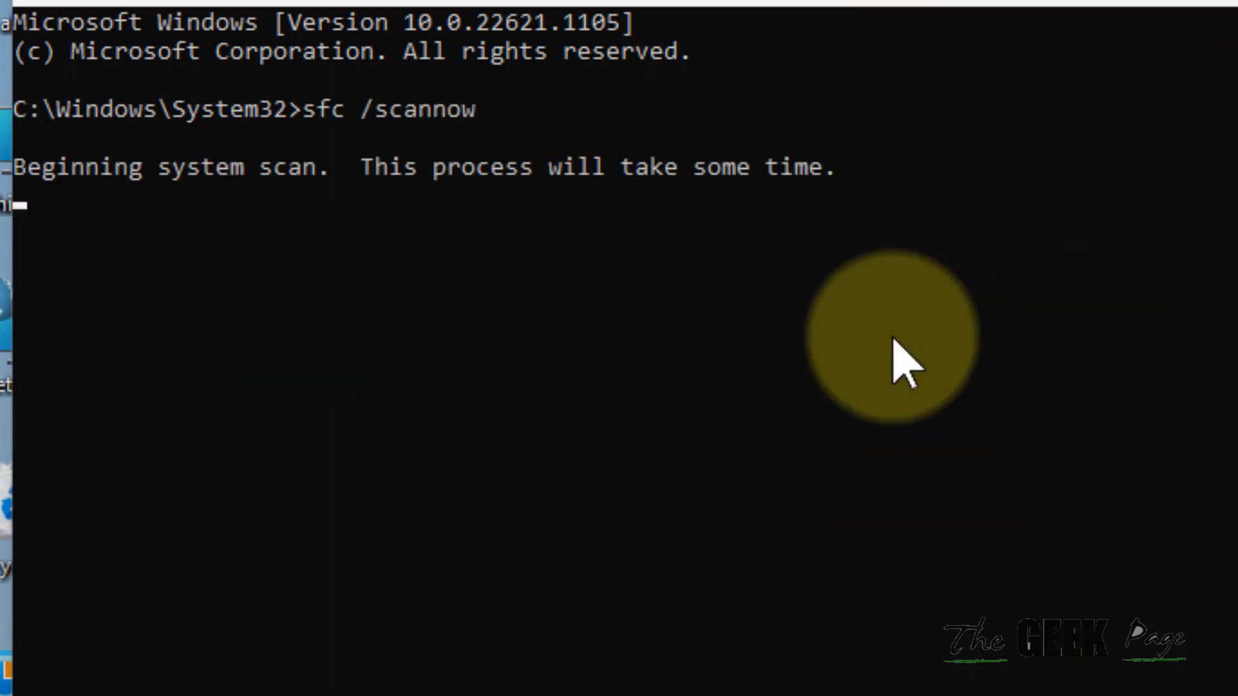
mouse_move(387, 316)
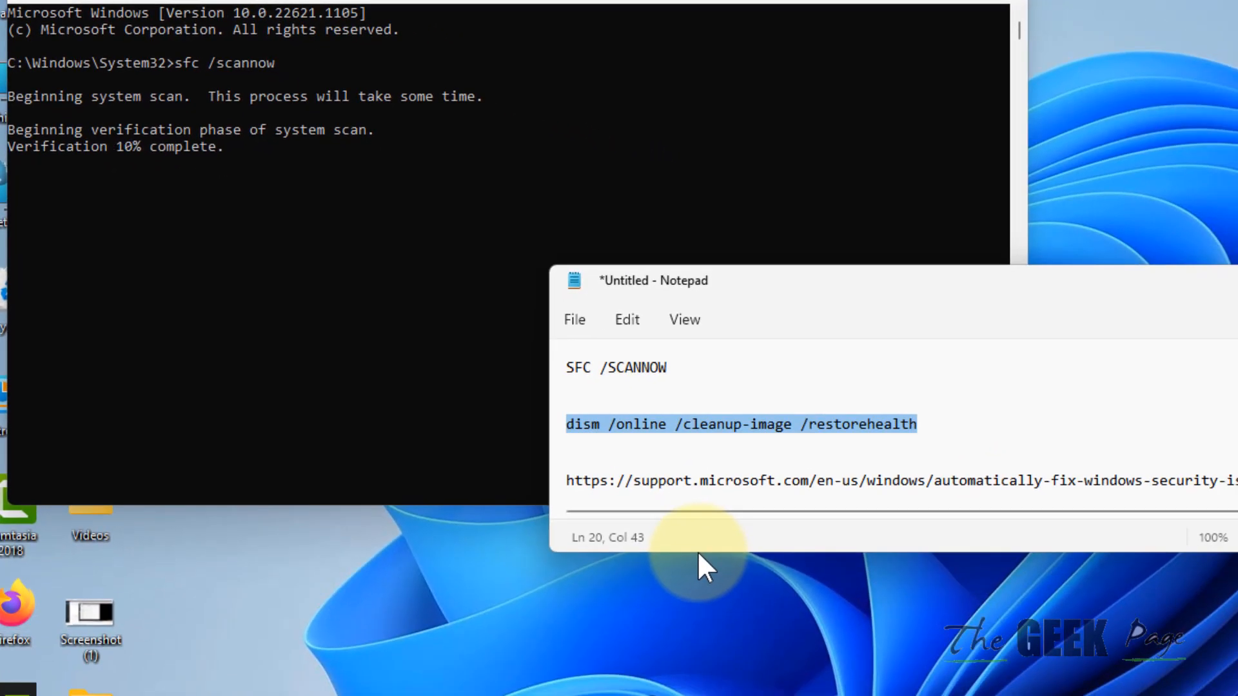
mouse_move(897, 540)
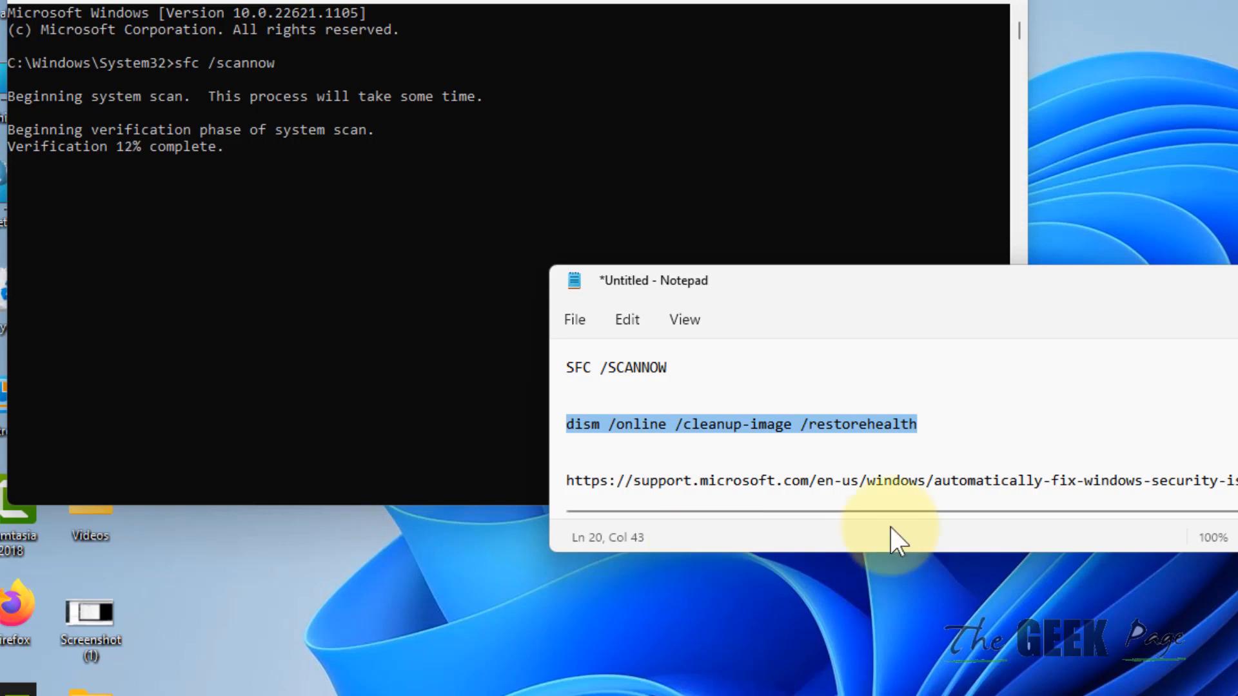
mouse_move(1184, 648)
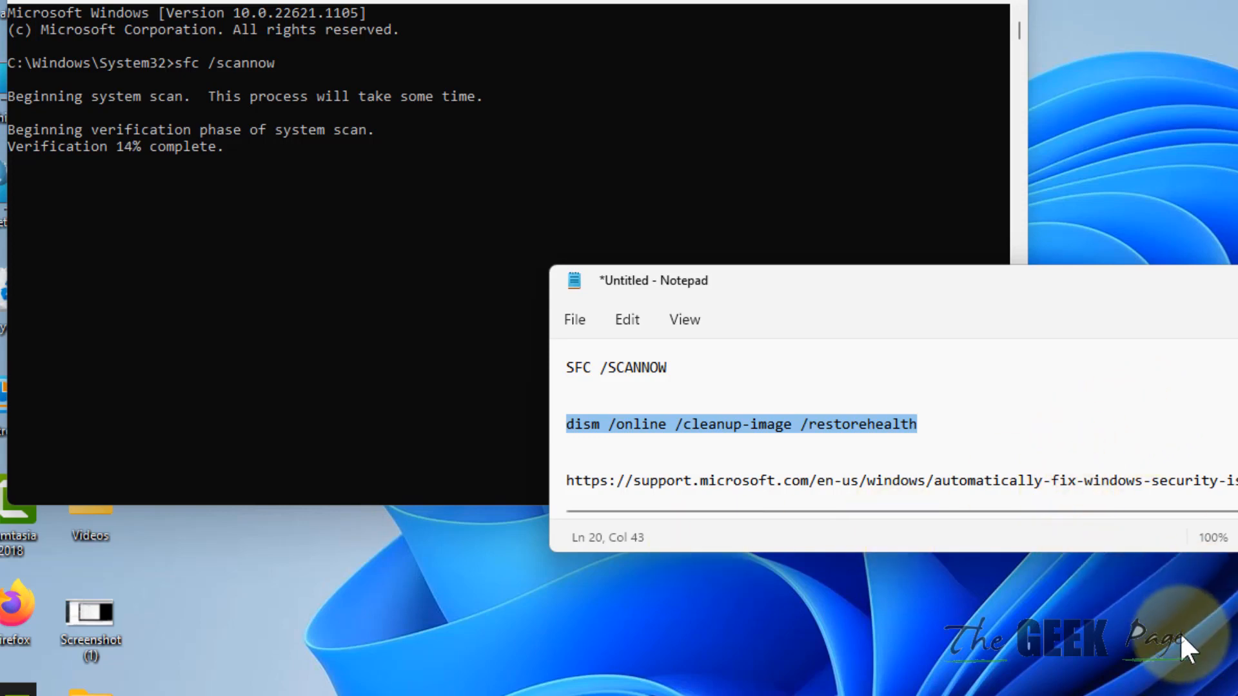